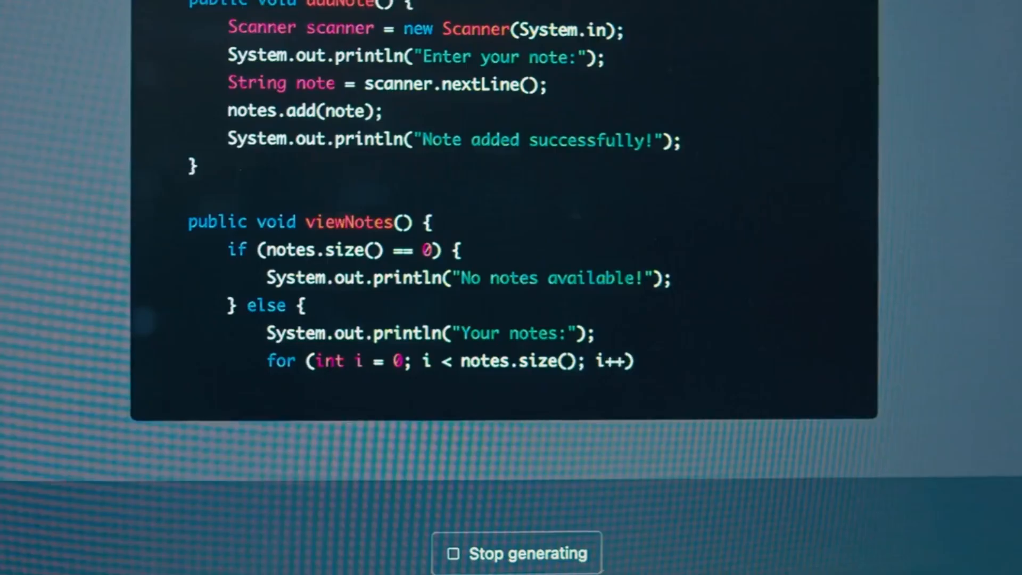
{"action": "scroll", "scroll_direction": "down", "scroll_amount": 3}
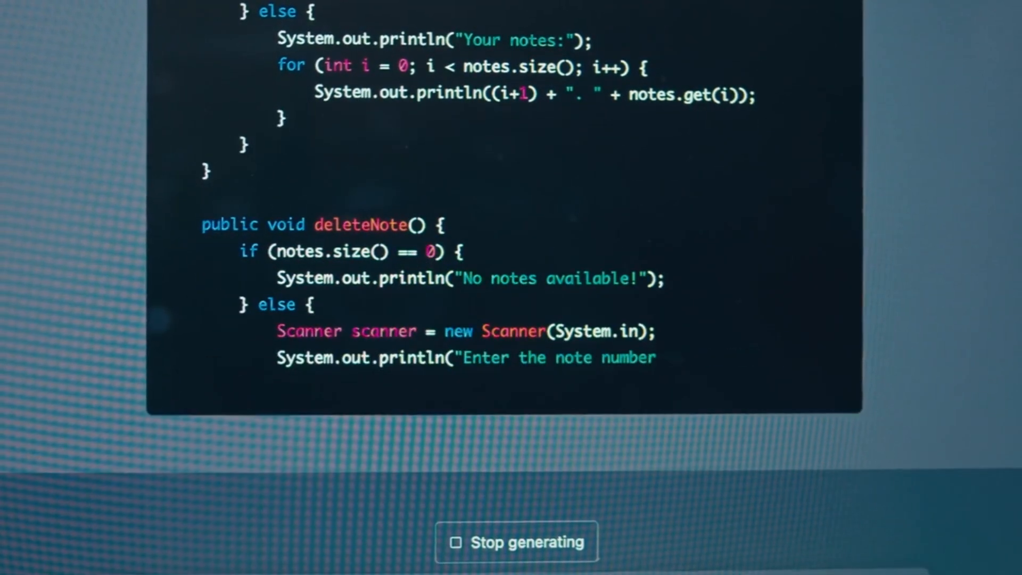
{"action": "scroll", "scroll_direction": "down", "scroll_amount": 3}
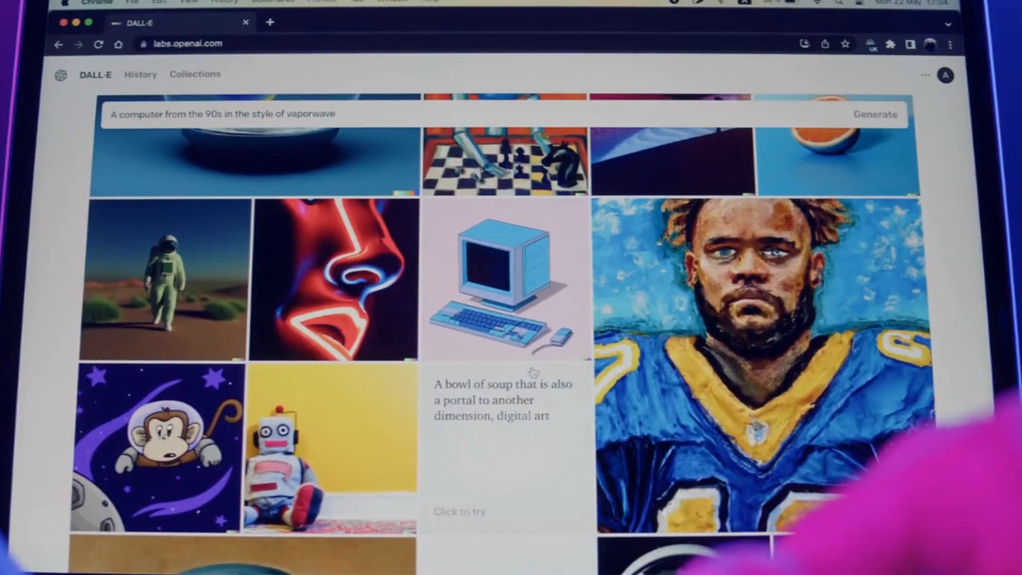
{"action": "scroll", "scroll_direction": "down", "scroll_amount": 3}
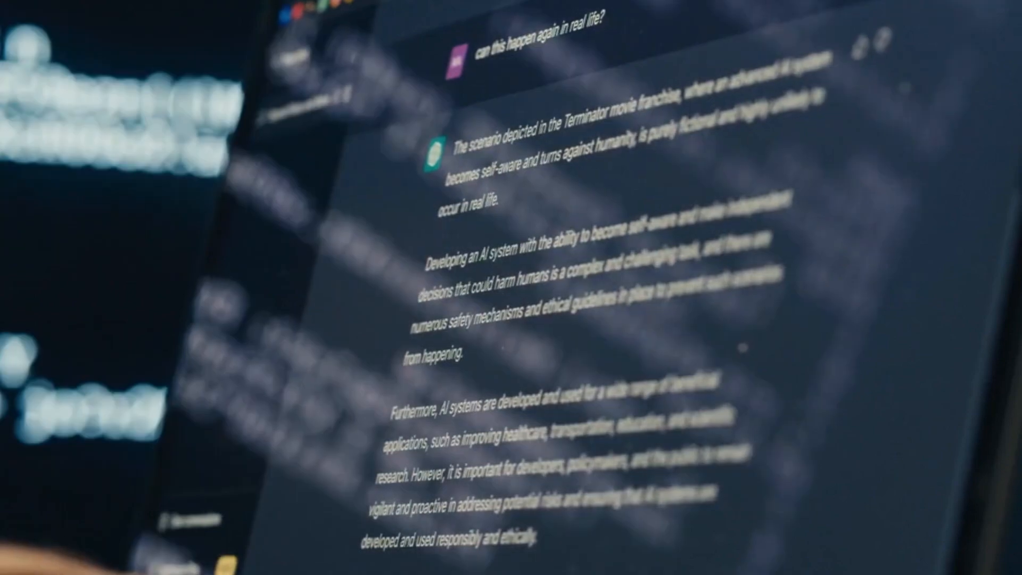
{"action": "scroll", "scroll_direction": "down", "scroll_amount": 3}
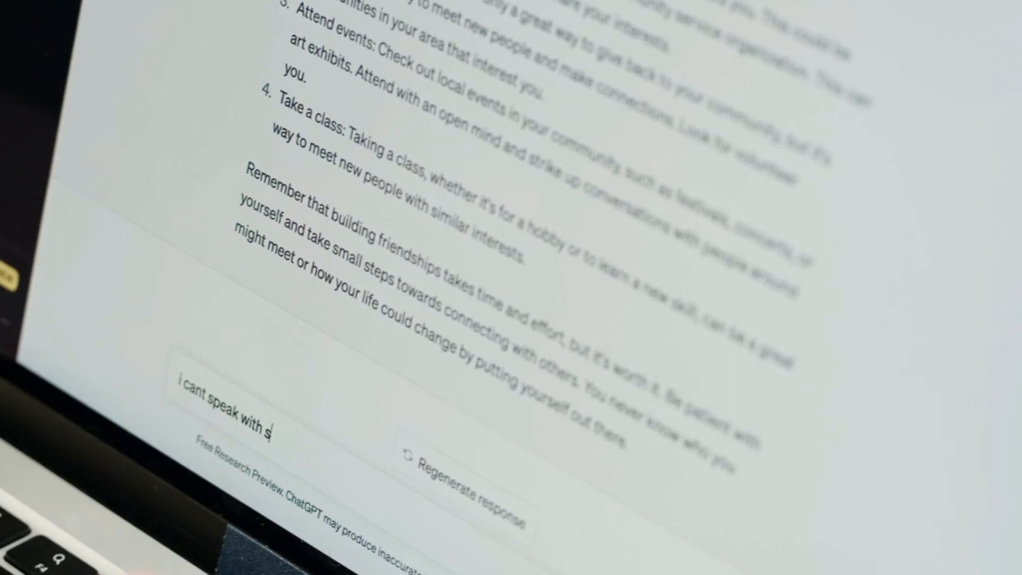
{"action": "type", "text": "tranger"}
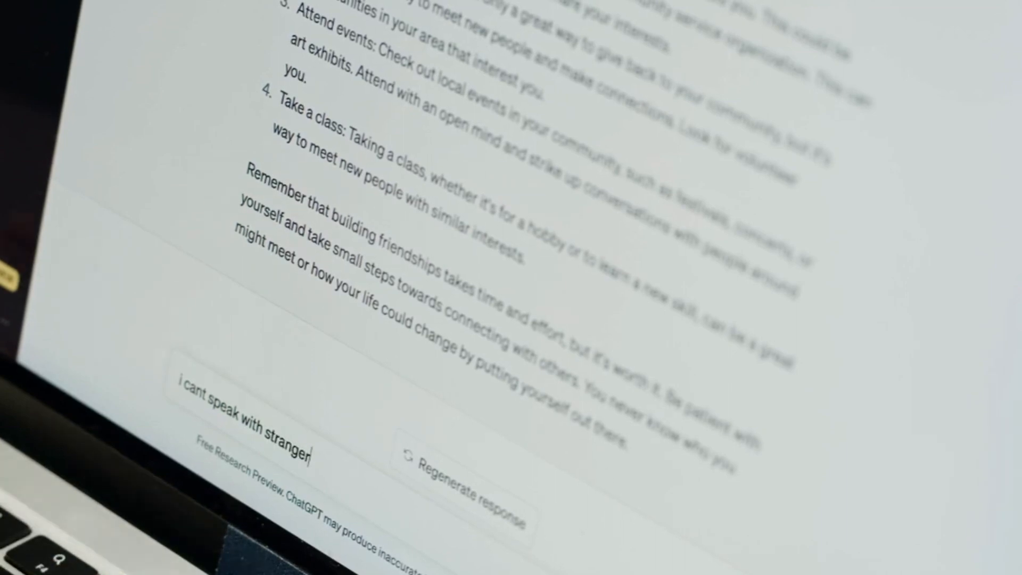